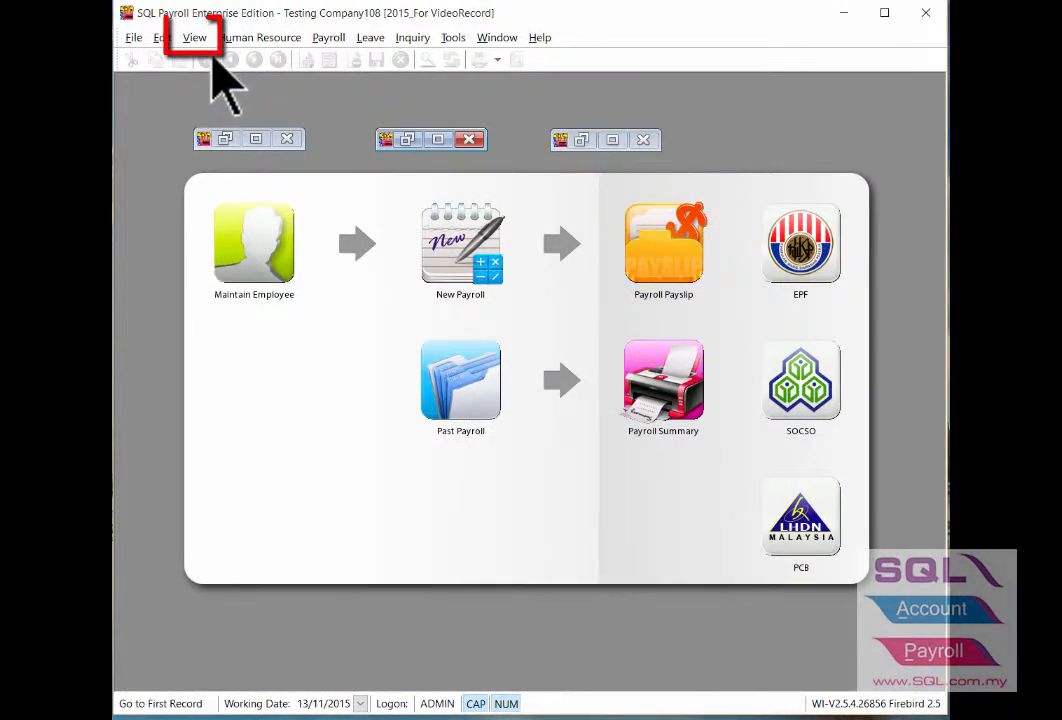
- Bring up the Set Pixels Per Inch dialog from View > Screen UI Scale, showing 130 (default 120)
left_click(194, 36)
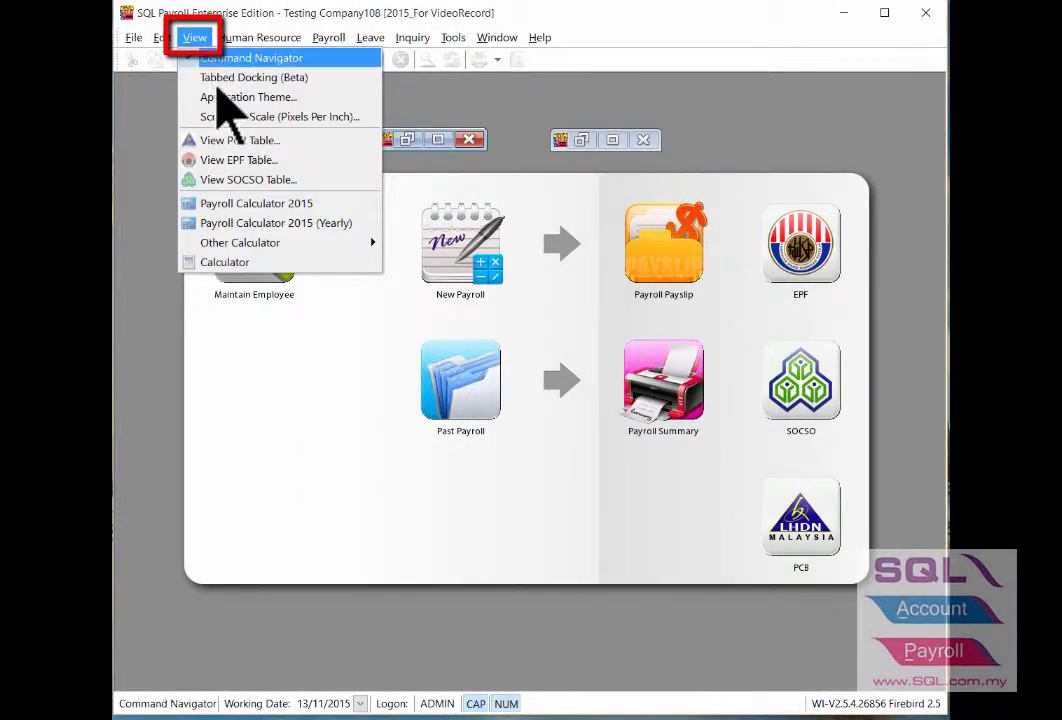
mouse_move(278, 116)
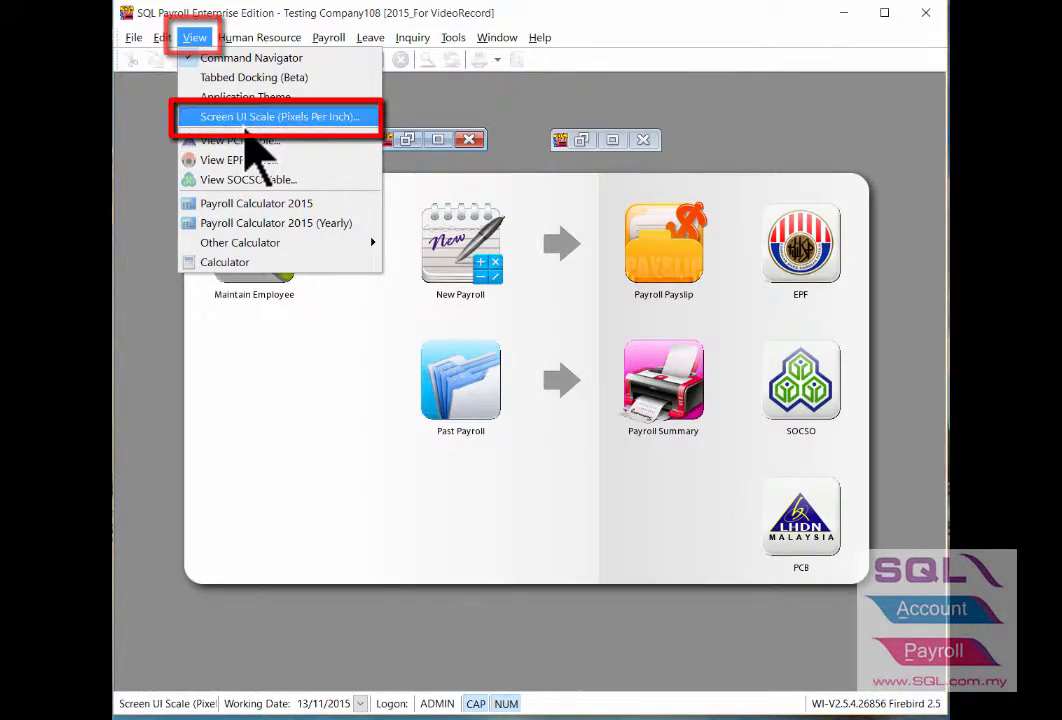
left_click(278, 116)
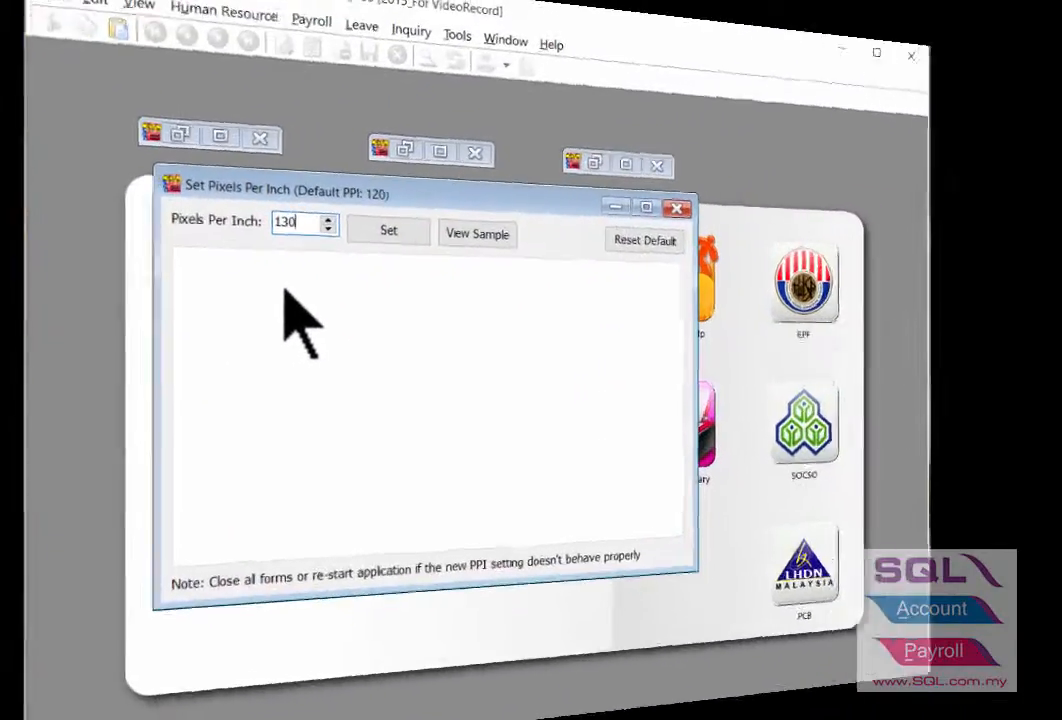